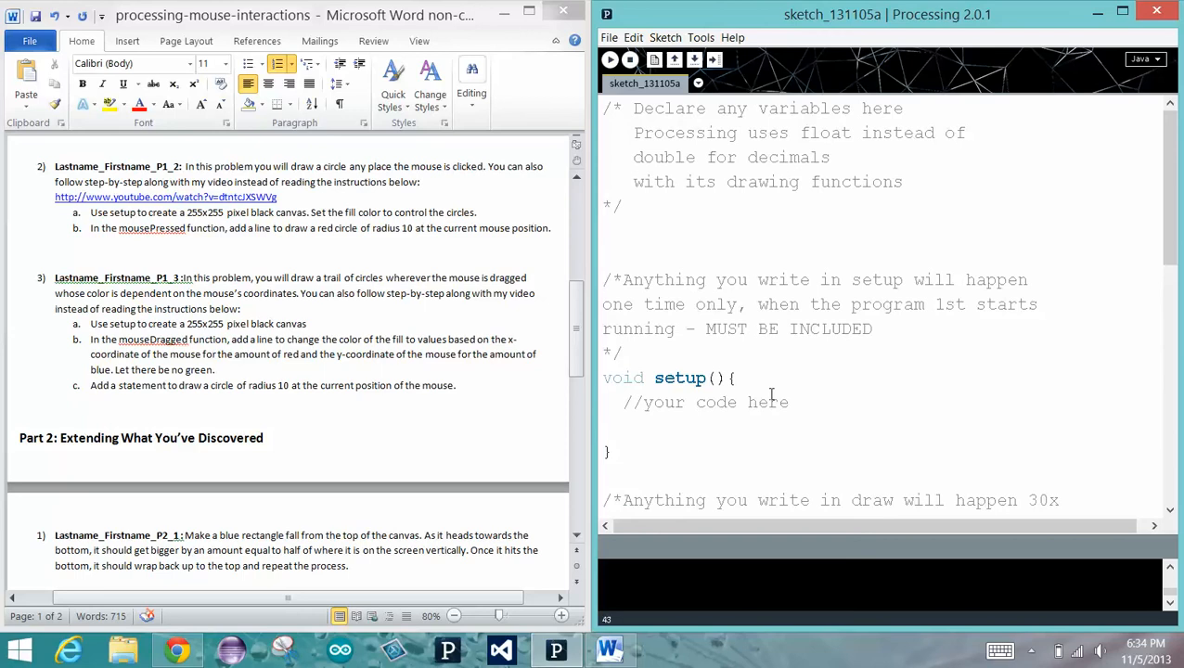
mouse_move(295, 96)
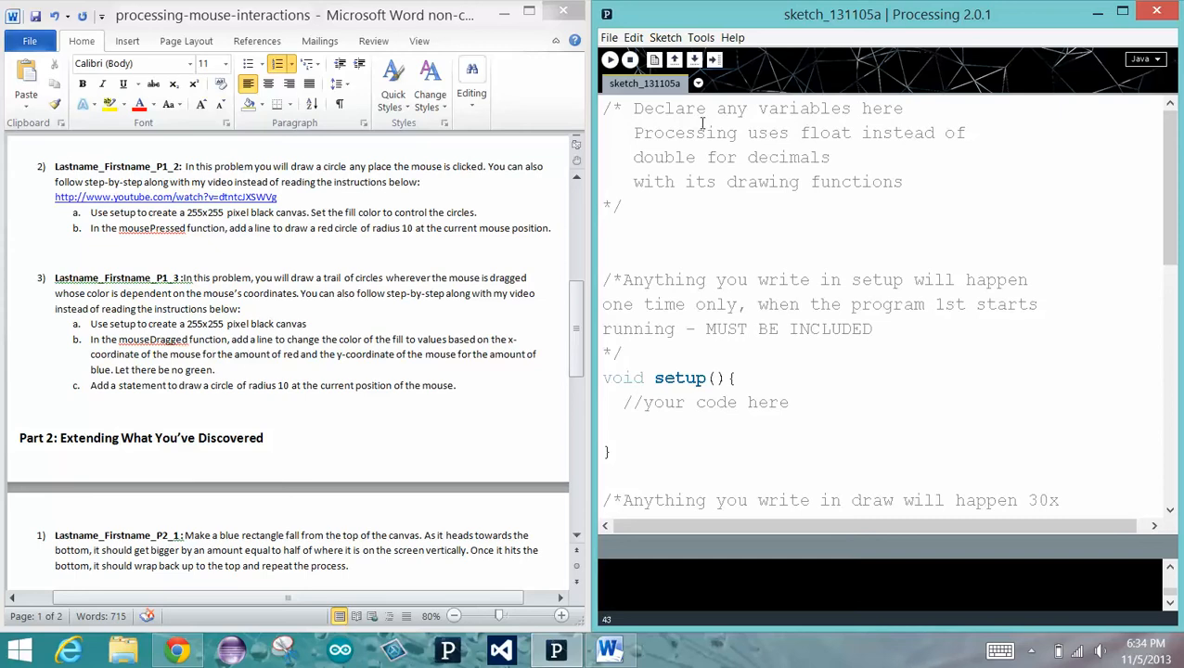
mouse_move(817, 401)
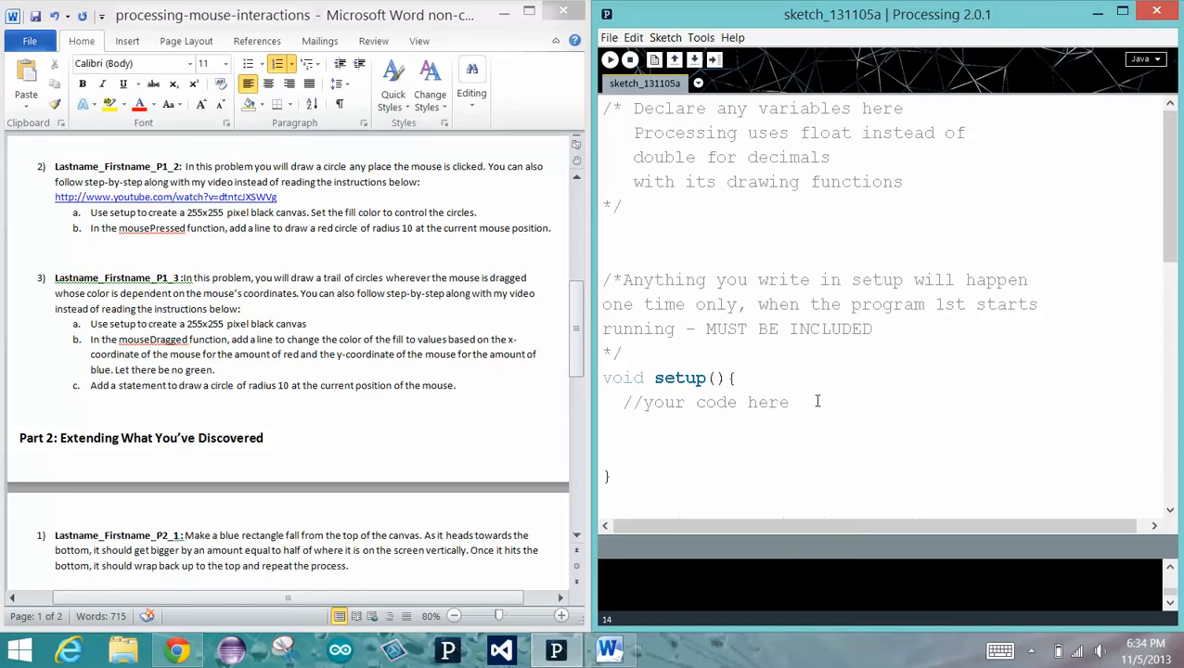
Write size(255,255); and background(0); inside setup() for a black 255x255 canvas
text(sz)
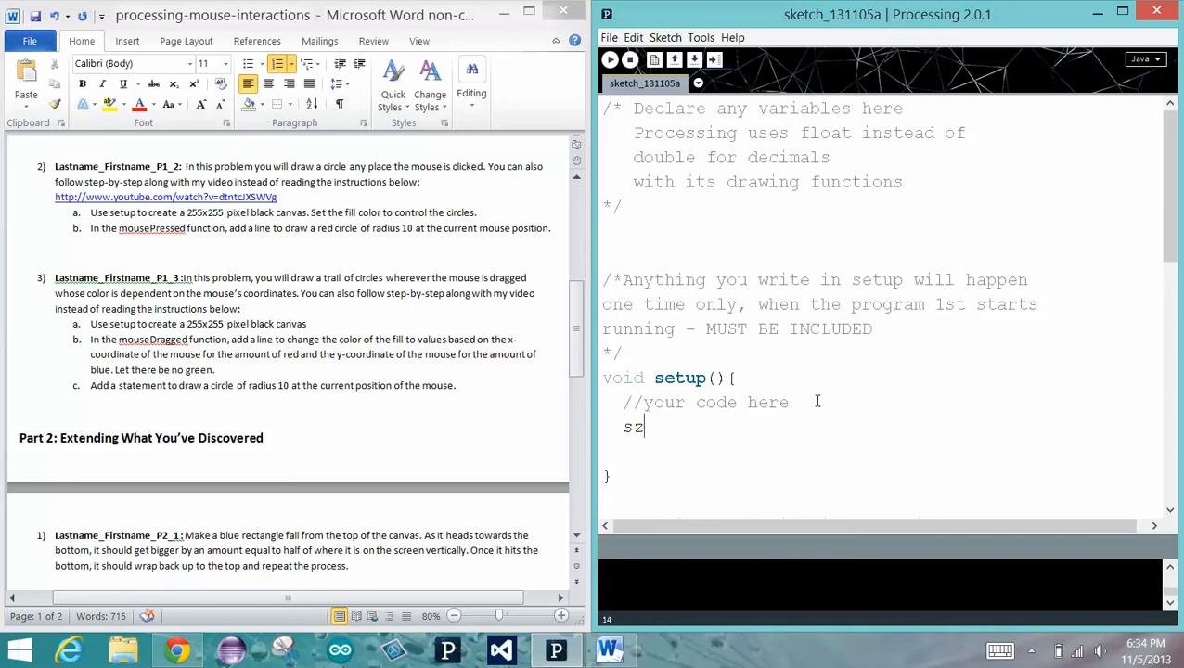
text(ize(255,299)
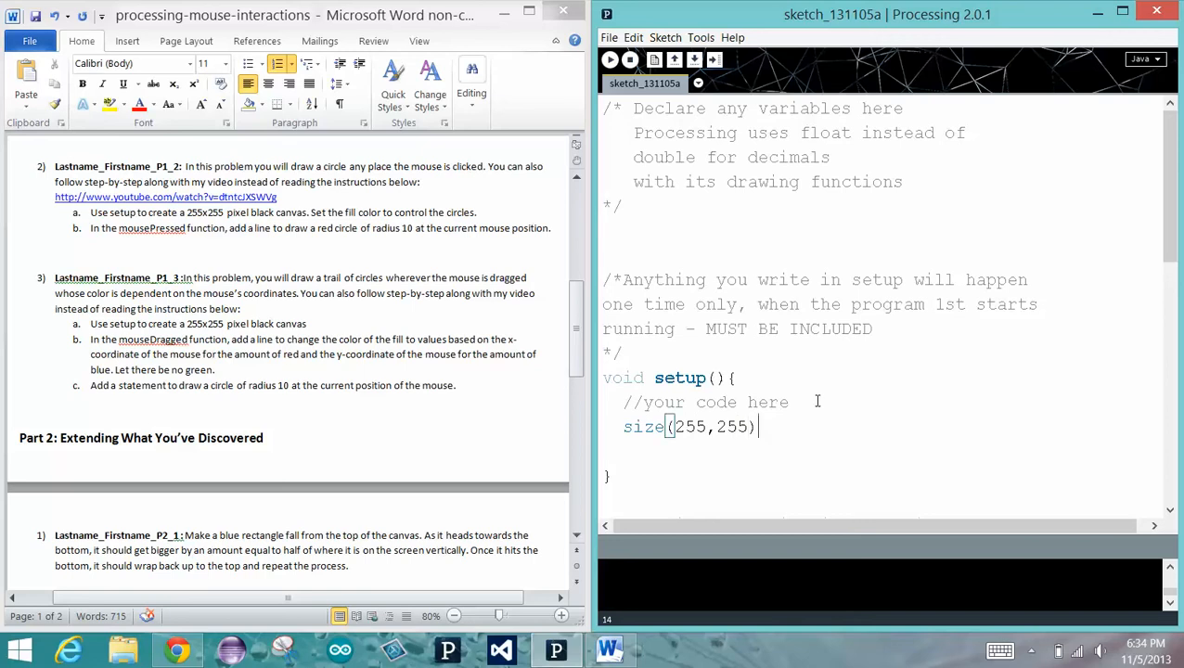
text(;)
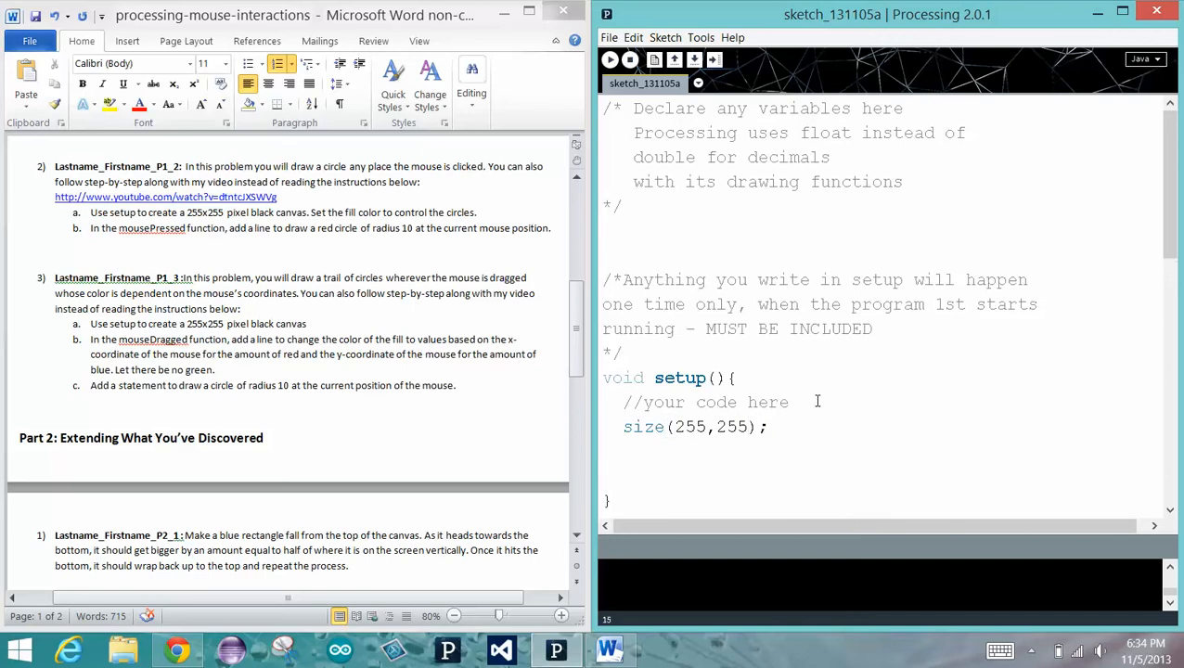
text(background()
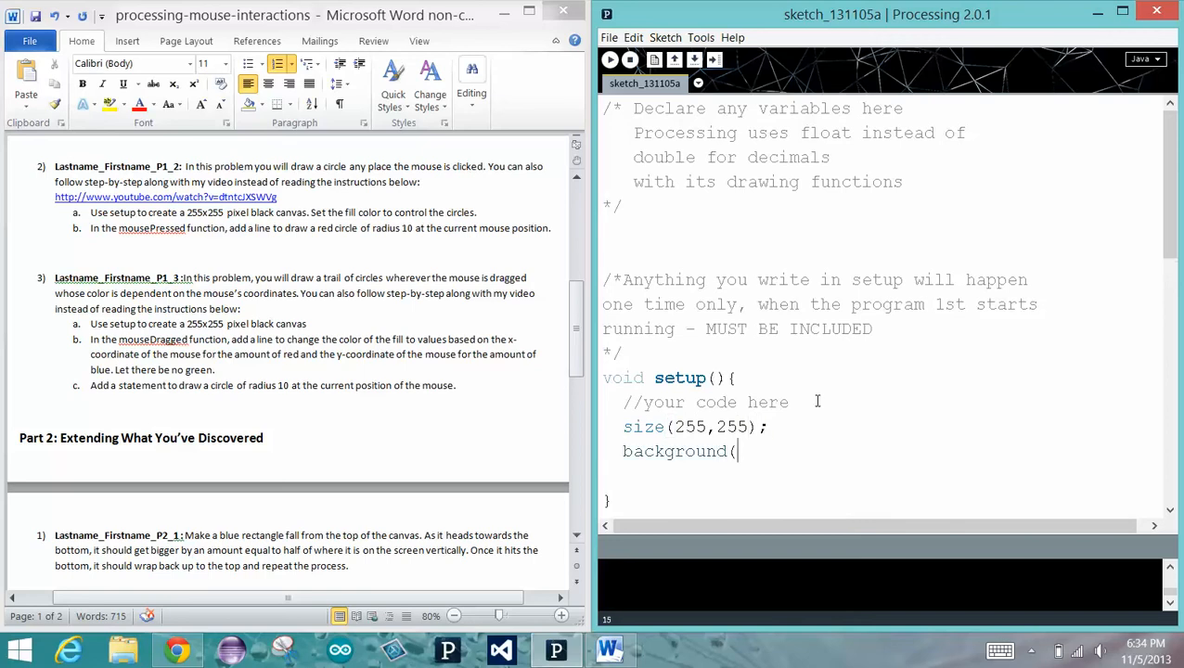
text(0);)
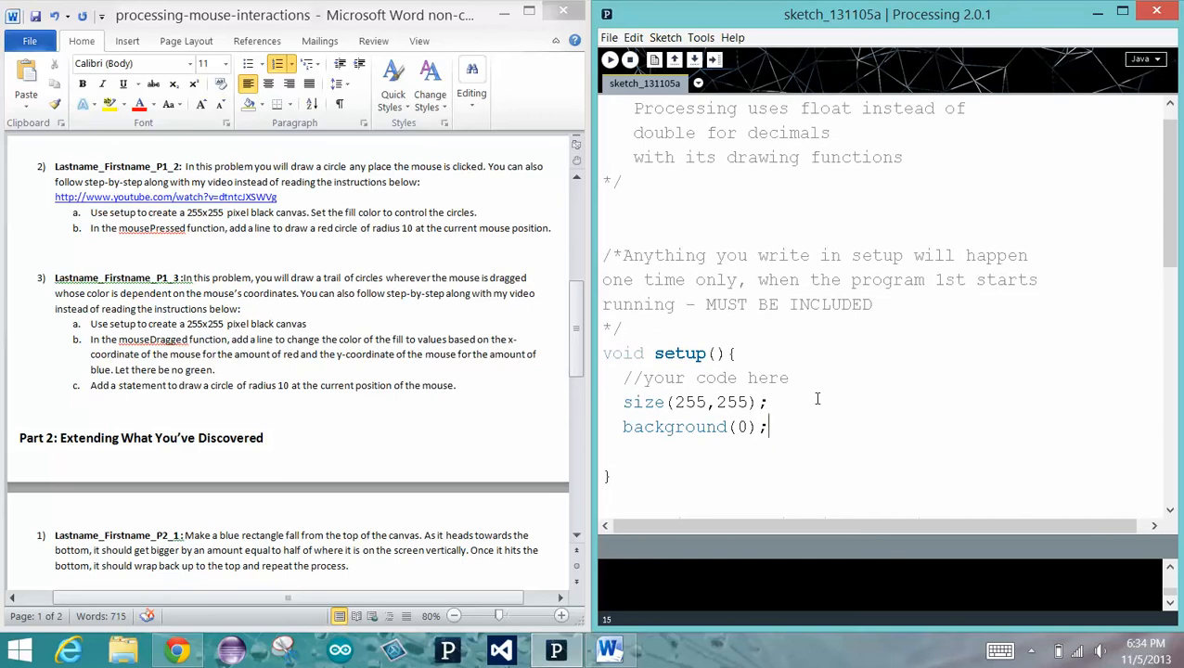
scroll(down, 3)
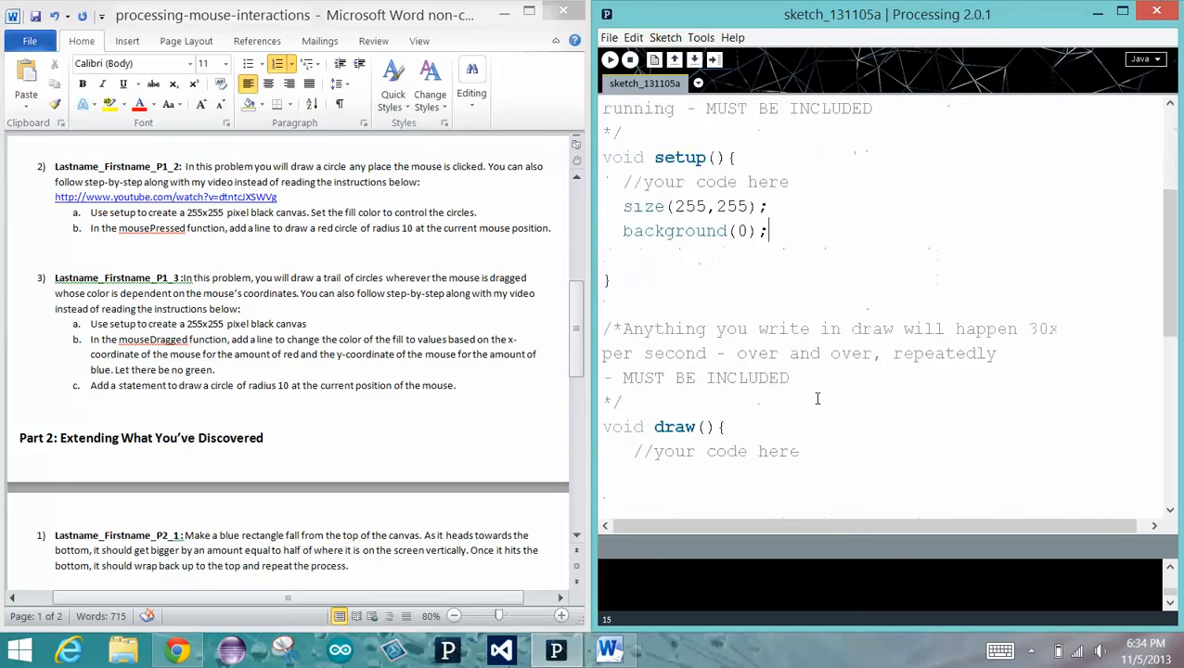
Start the line fill(mouseX, inside mouseDragged() so red follows the mouse x-coordinate
scroll(down, 3)
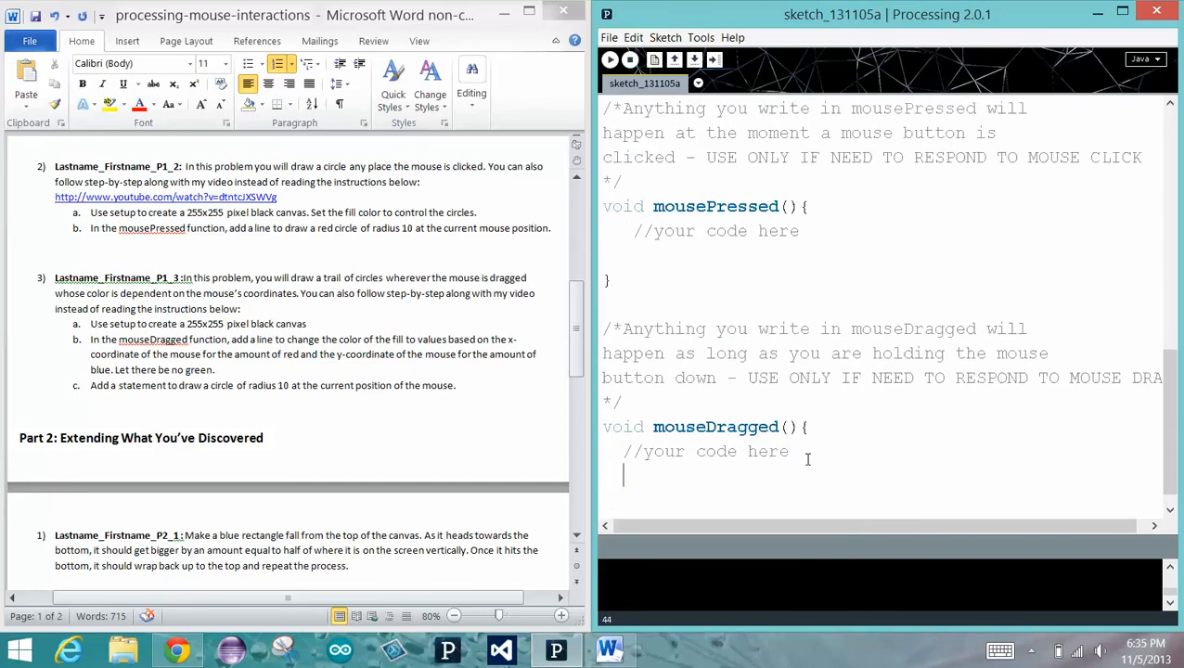
text(fill()
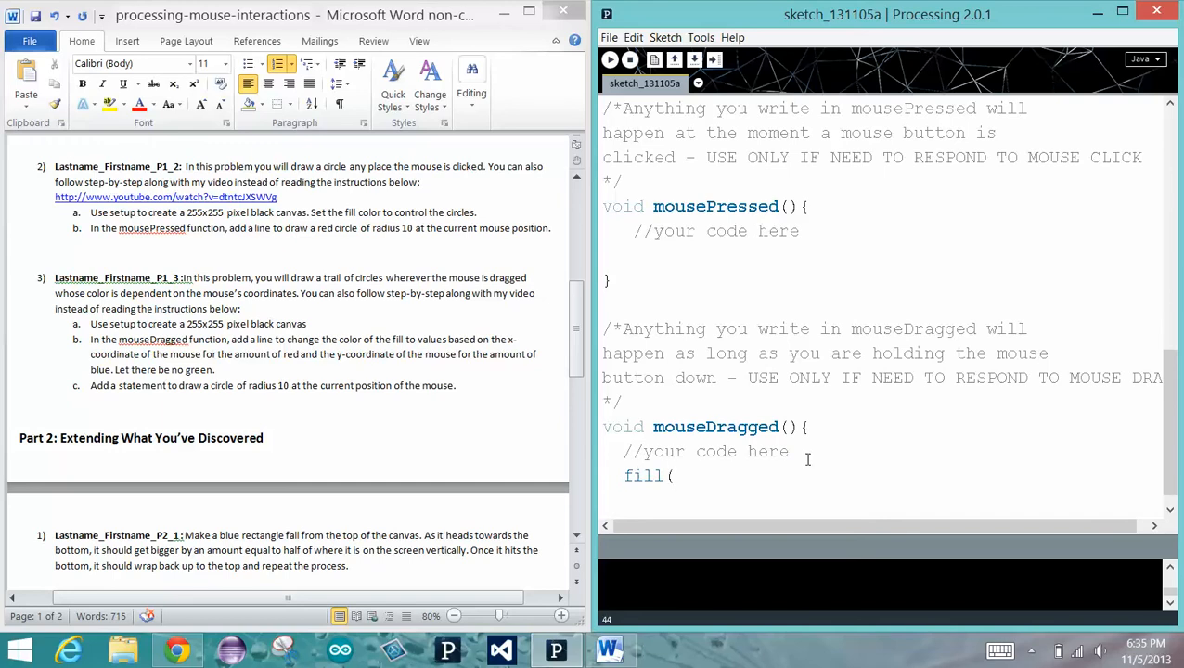
text(m)
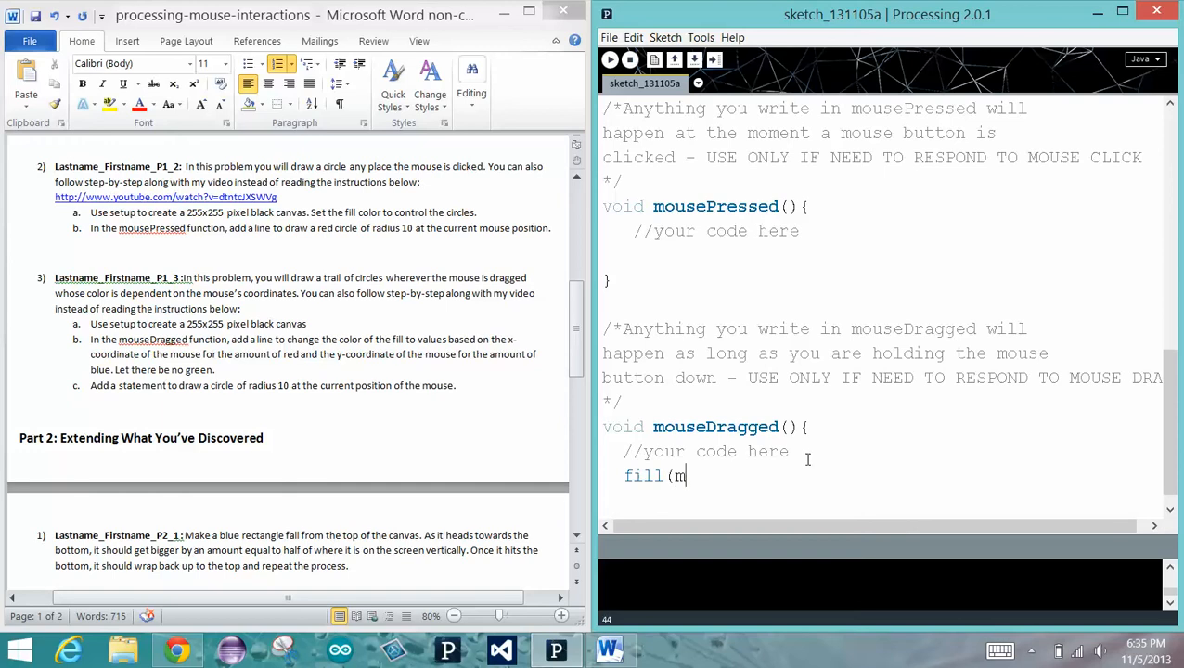
text(ouseX)
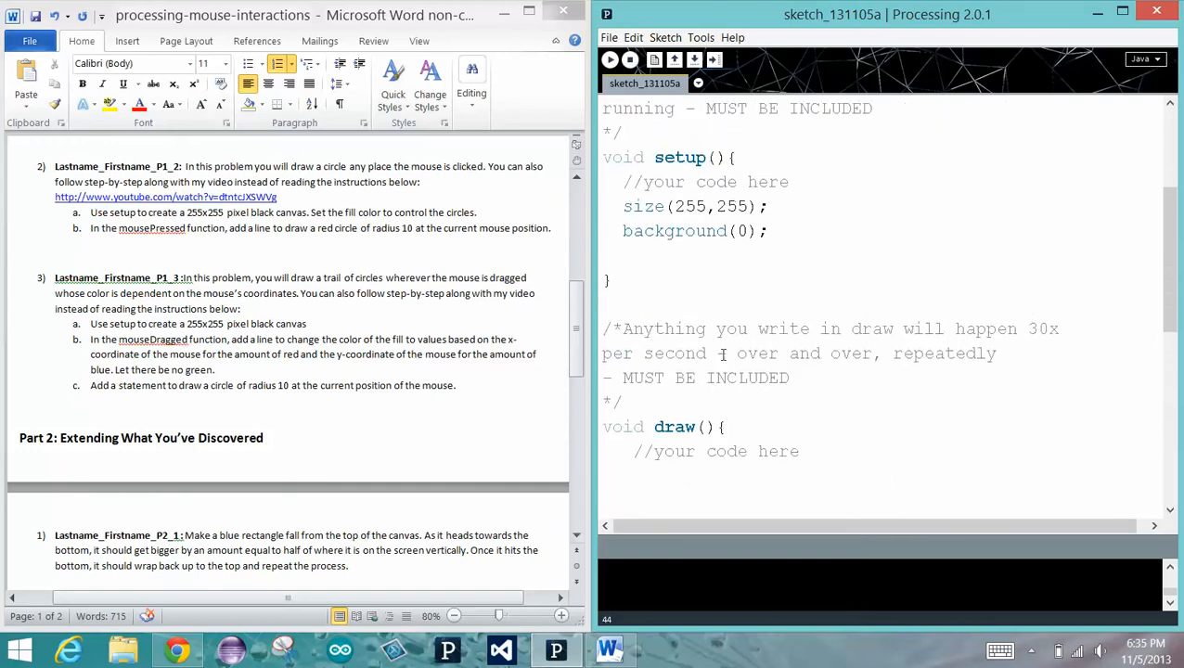
scroll(down, 3)
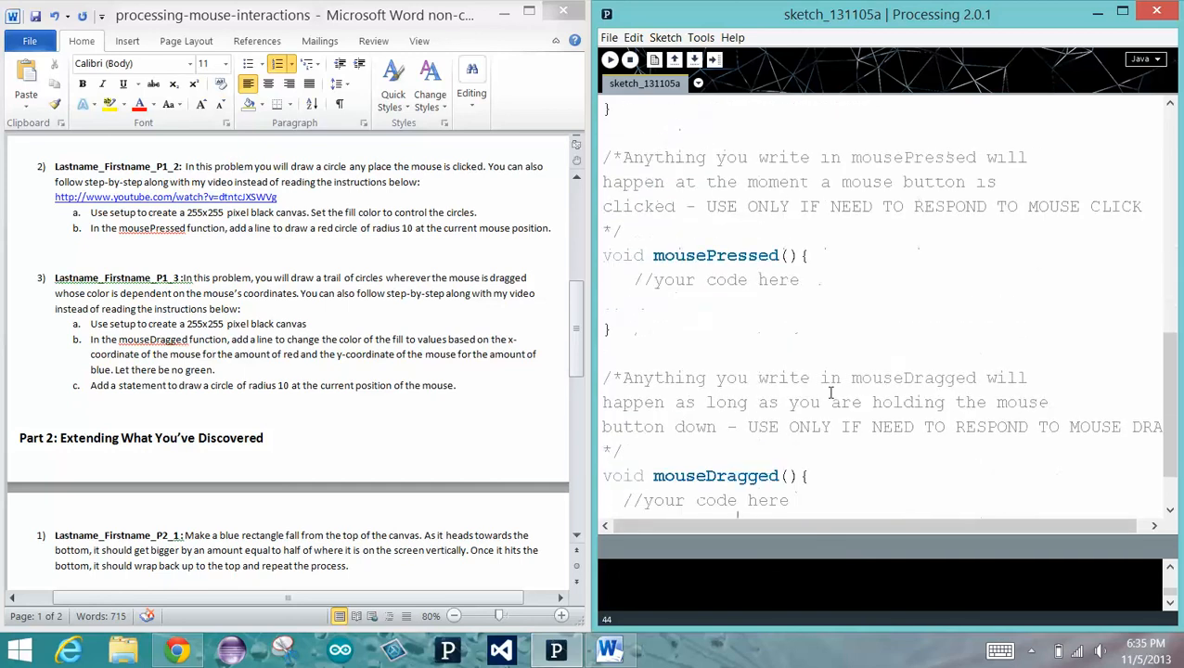
text(fill(mouseX)
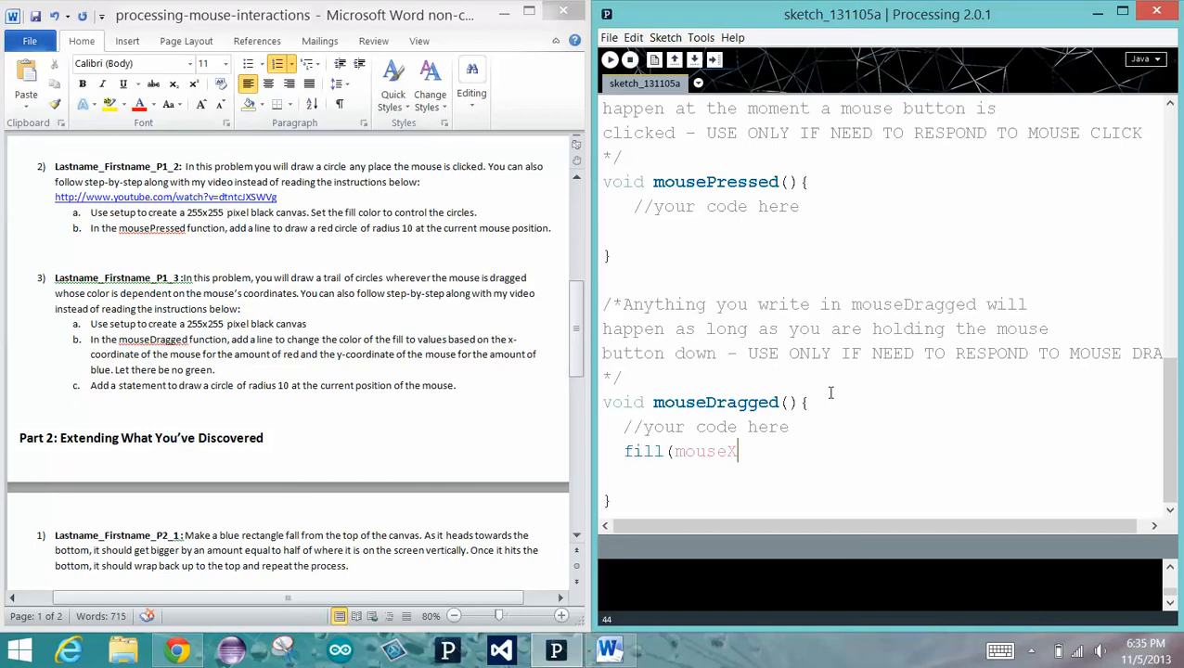
text(,)
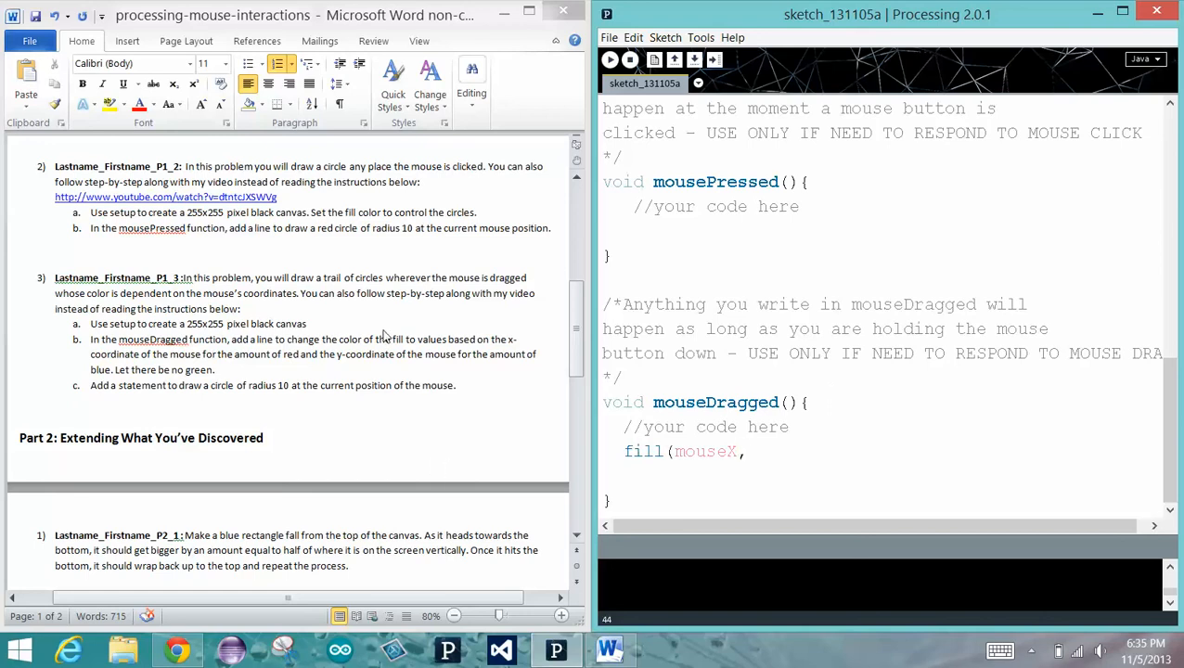
mouse_move(375, 359)
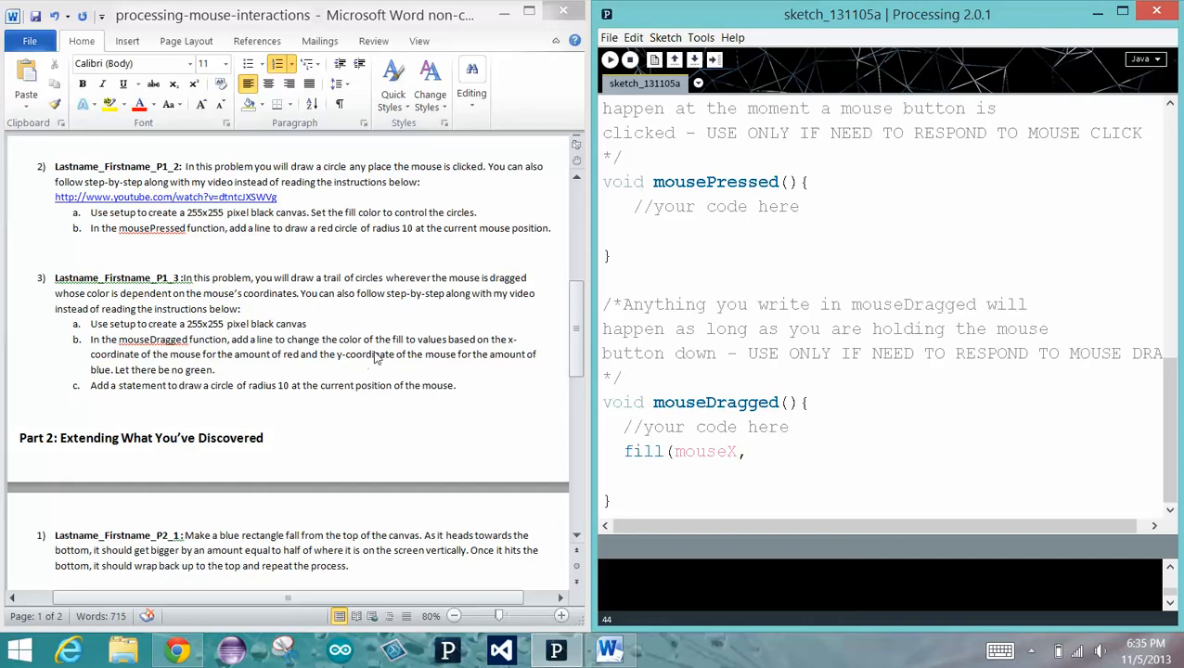
mouse_move(416, 308)
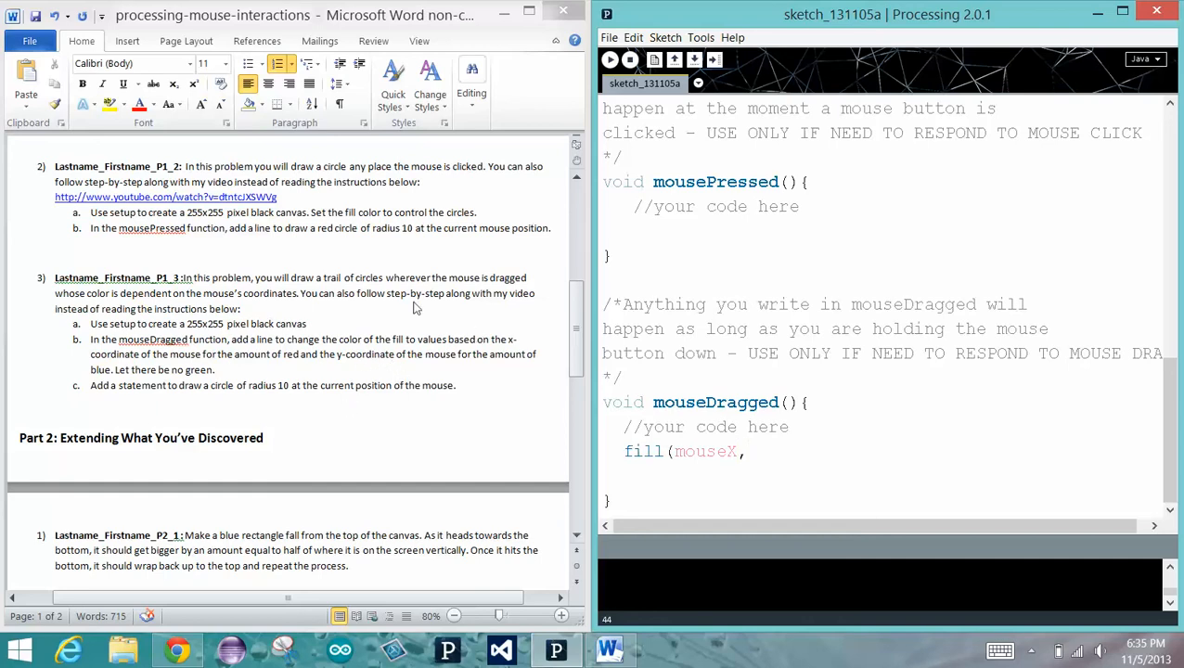
mouse_move(648, 360)
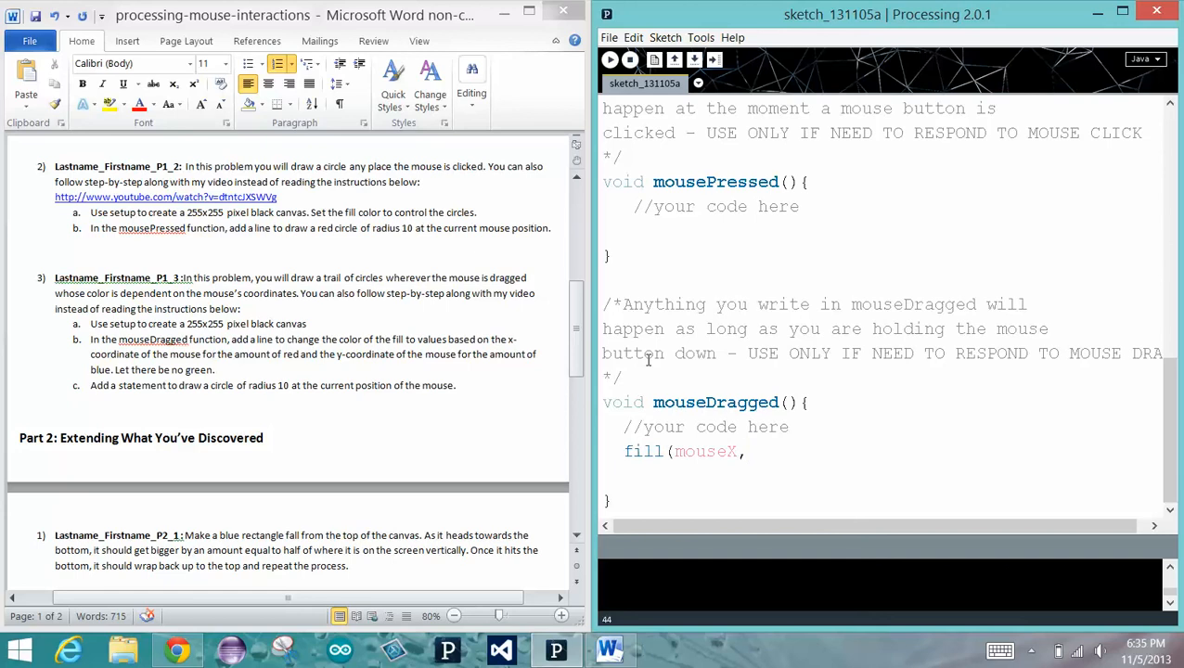
Finish the statement as fill(mouseX, 0, mouseY); so blue follows the mouse y-coordinate
text(0, mous)
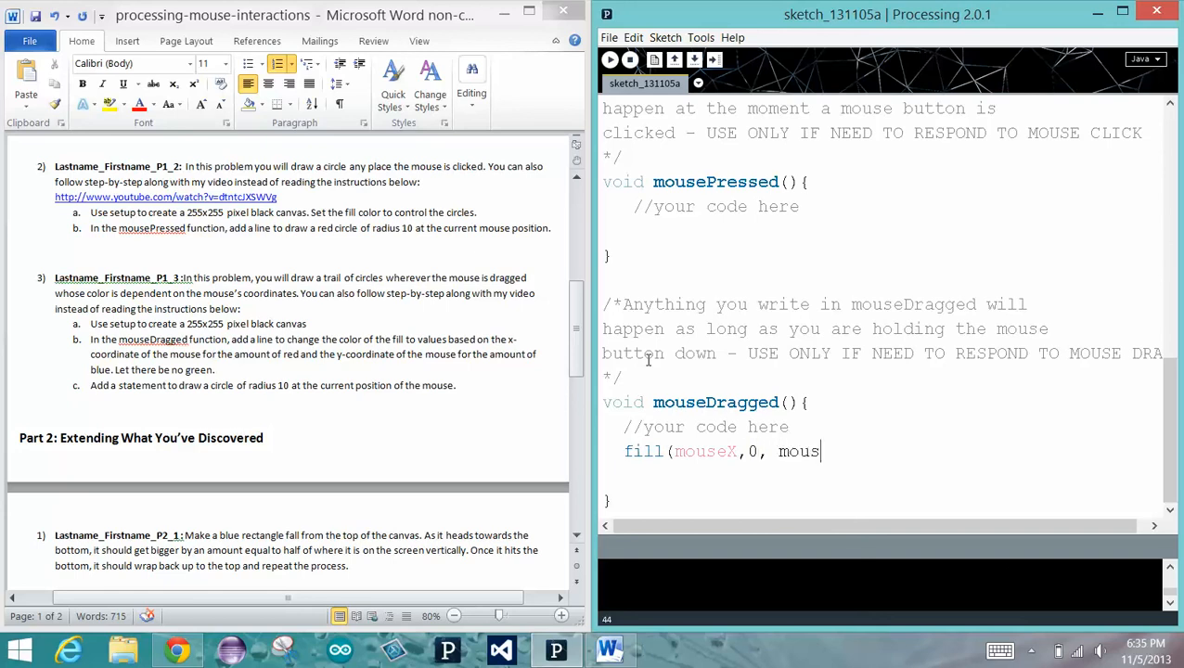
text(eY);)
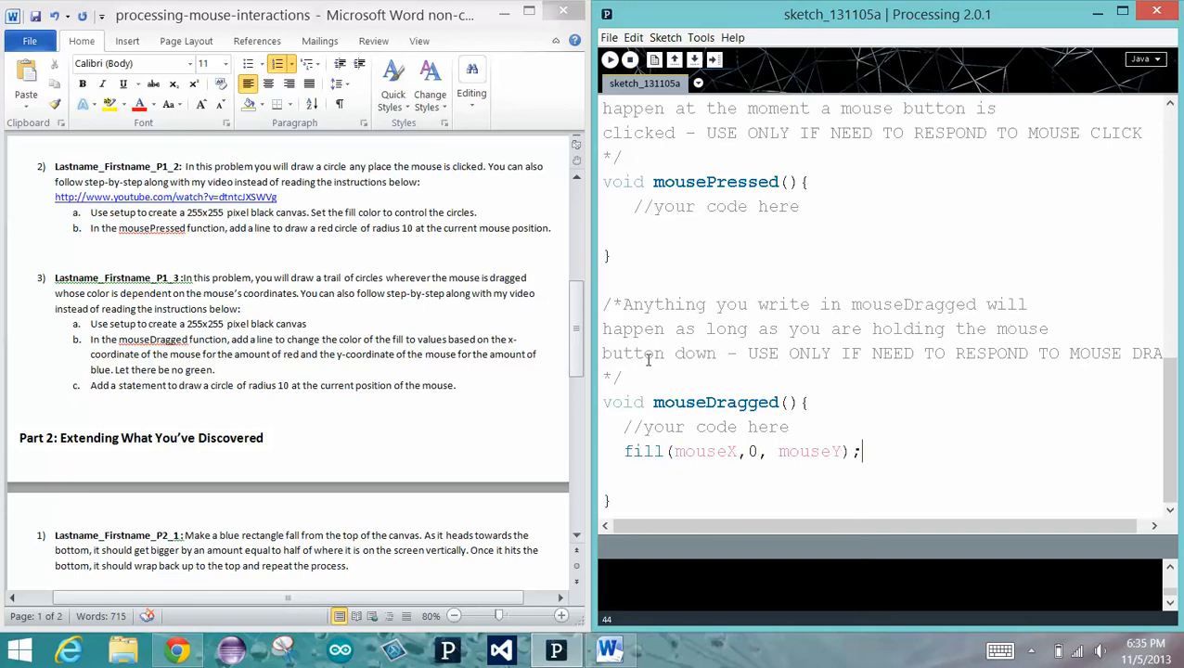
mouse_move(82, 204)
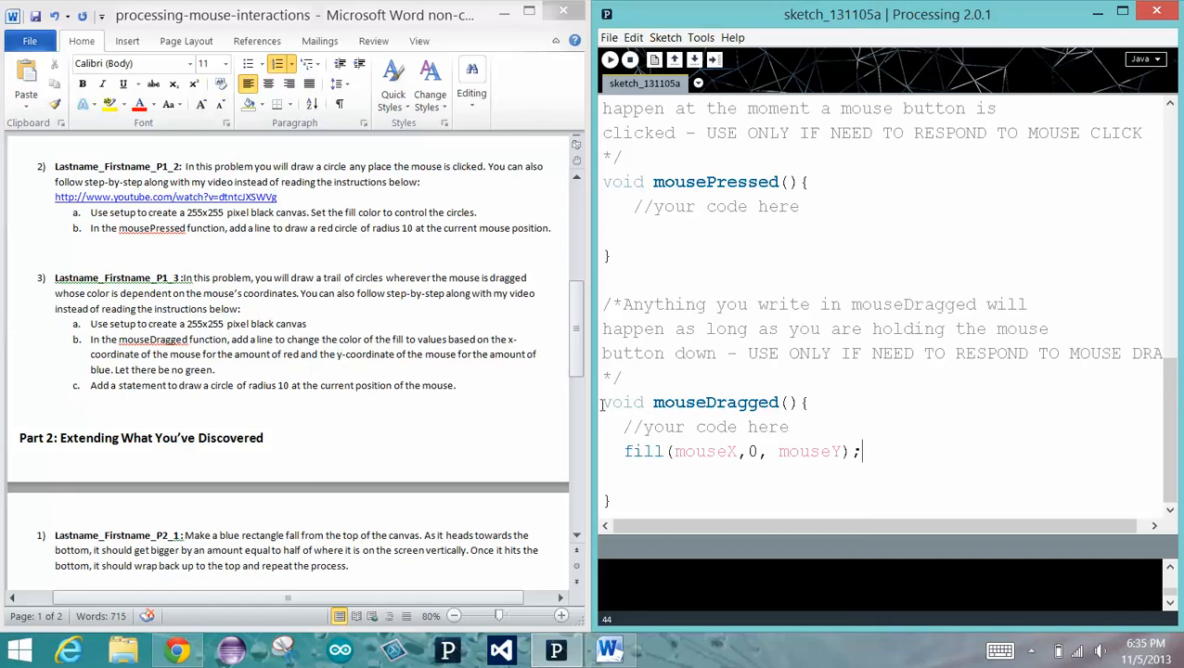
Add ellipse(mouseX,mouseY,20,20); to draw a 20x20 circle at the mouse position
text(elli)
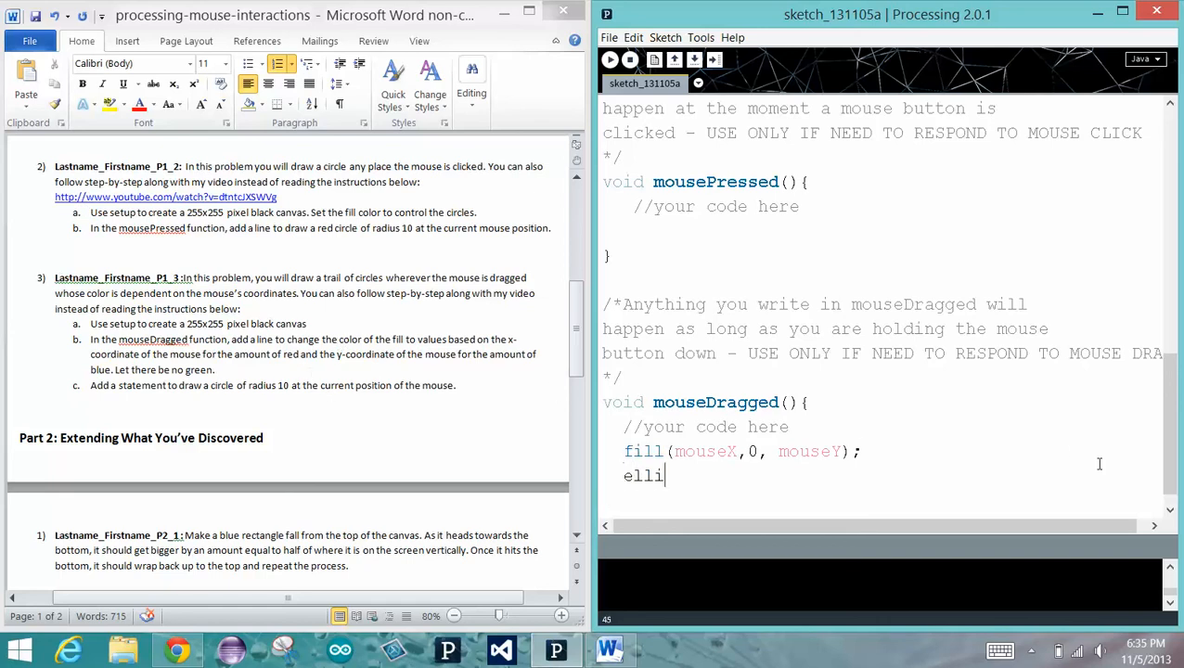
text(pse(mouse)
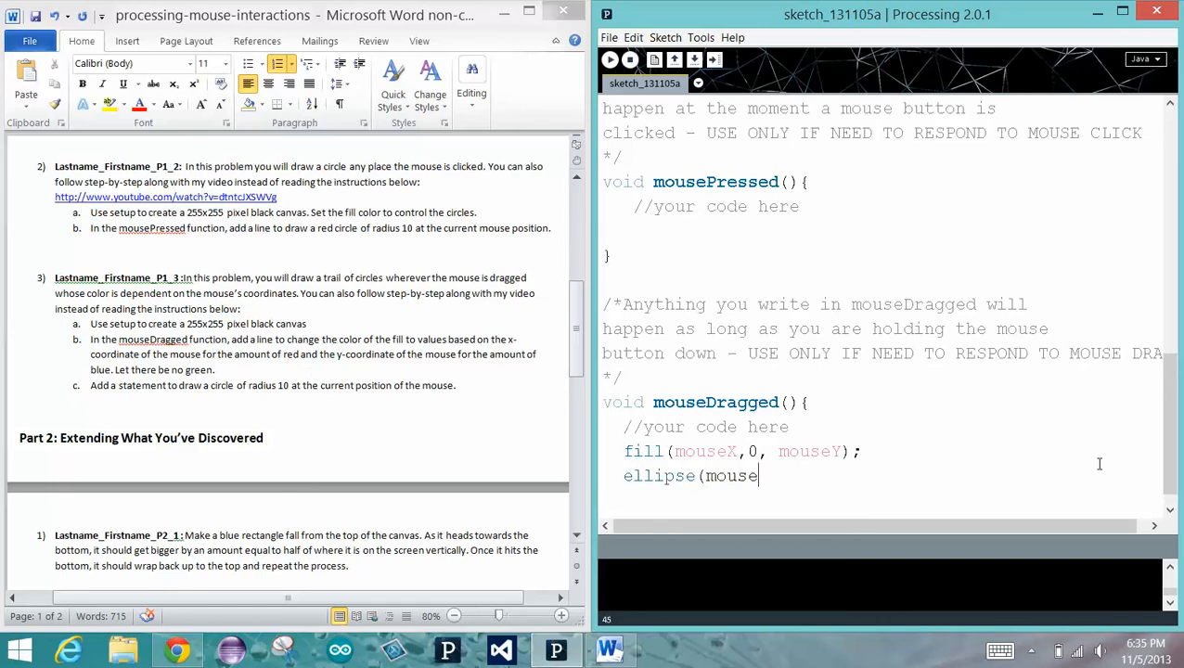
text(X,mouseY)
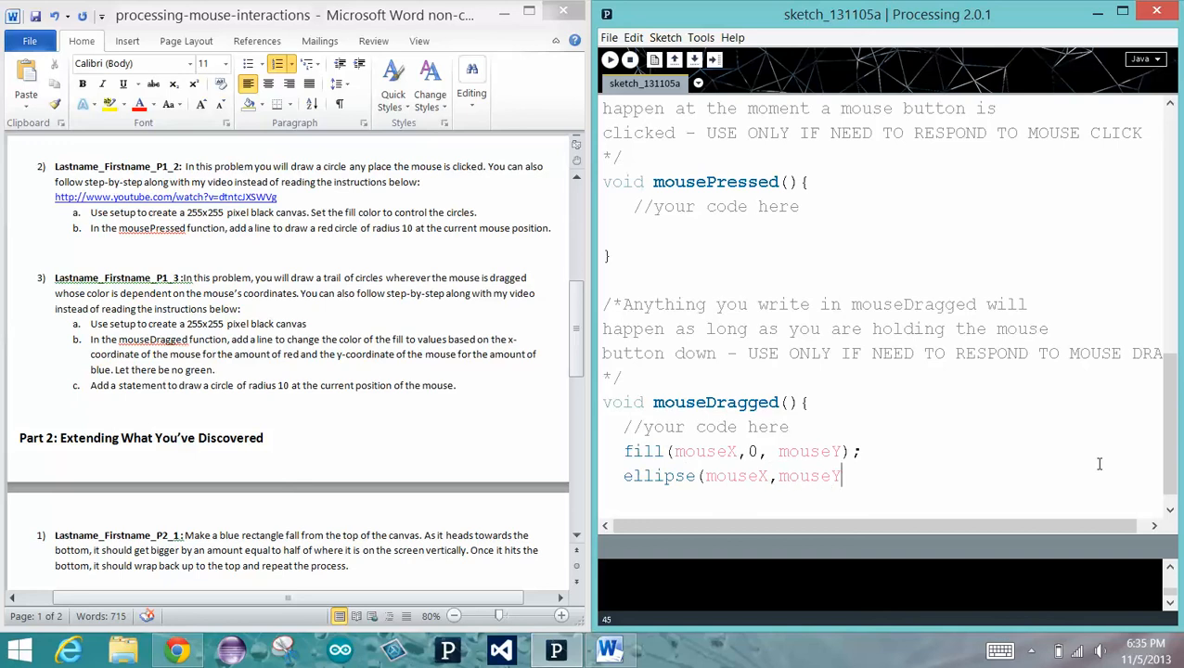
text(,)
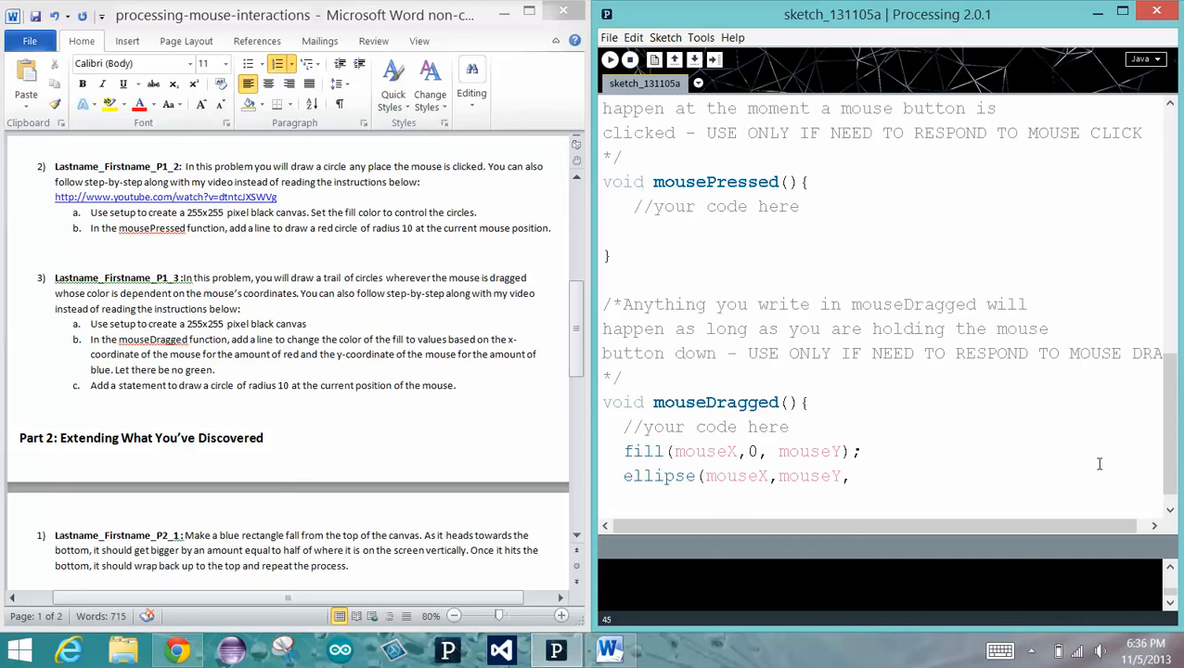
text(20,)
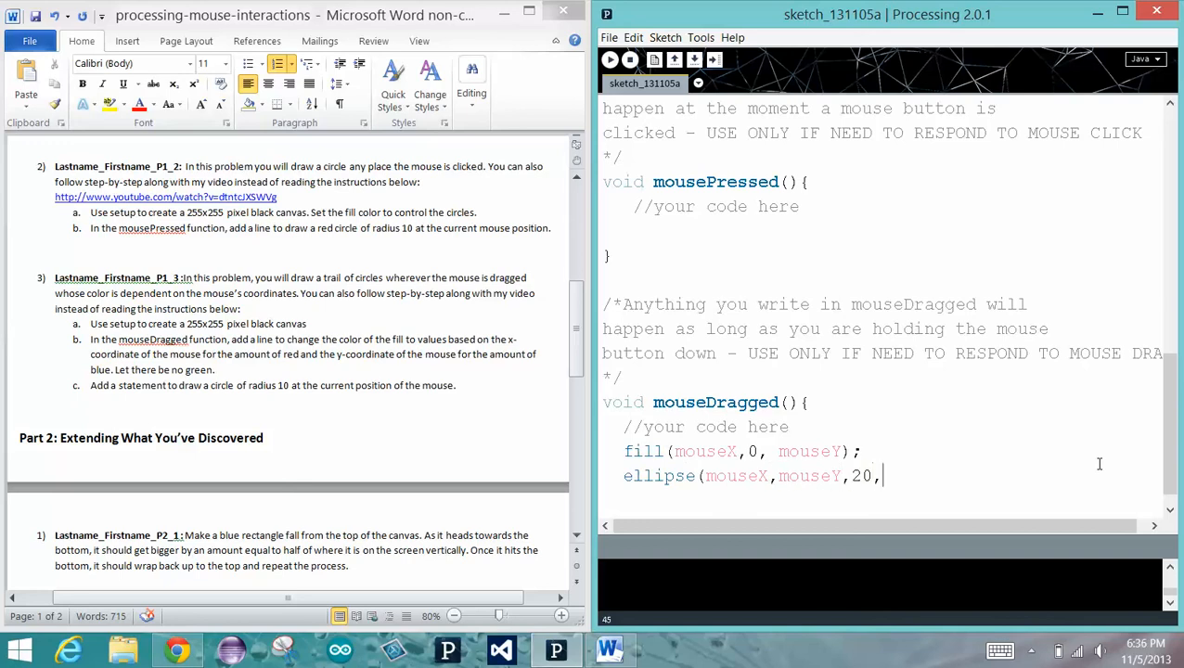
text(20);)
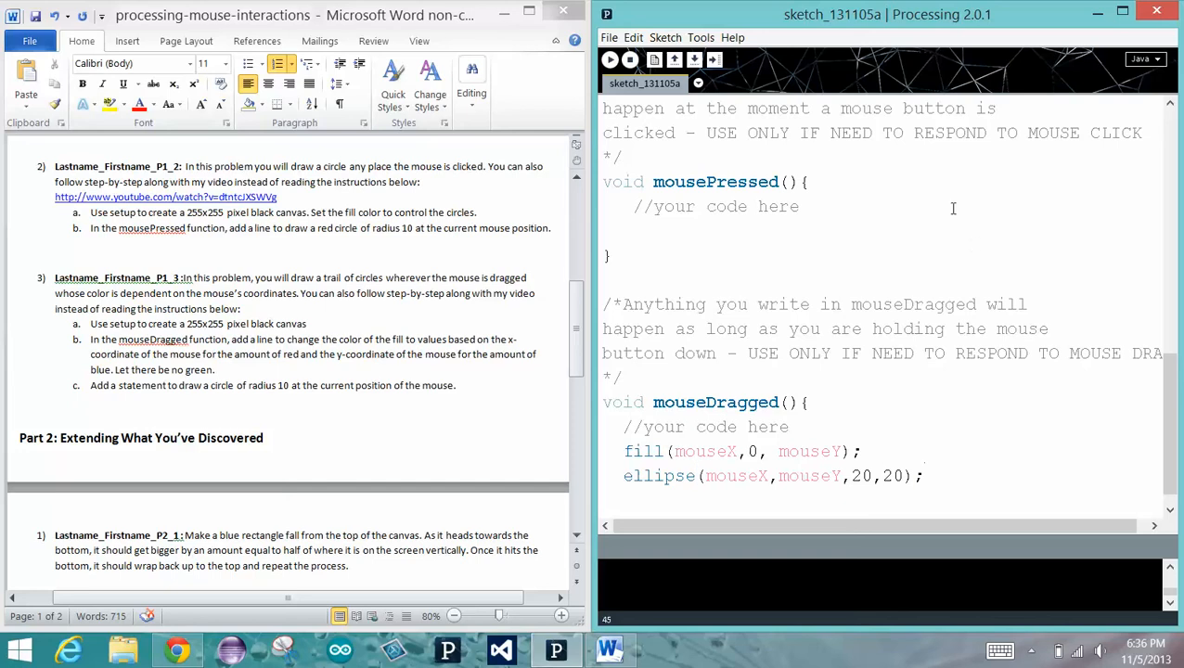
mouse_move(609, 59)
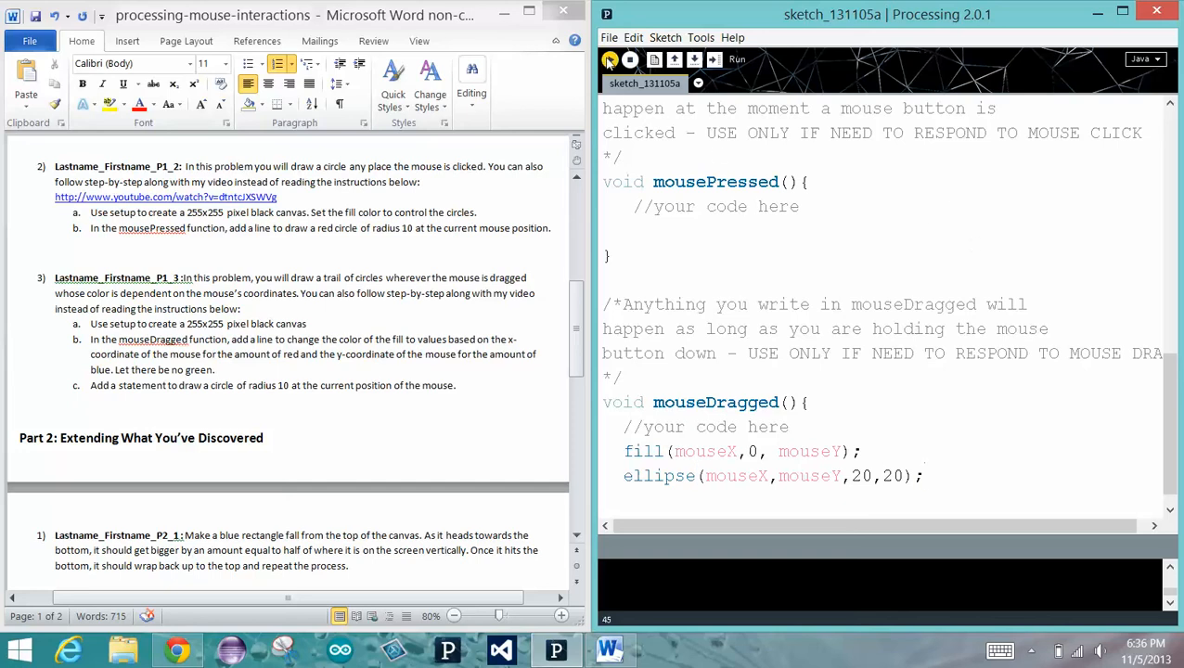
Run the sketch and drag looping trails of circles across the black canvas
click(609, 57)
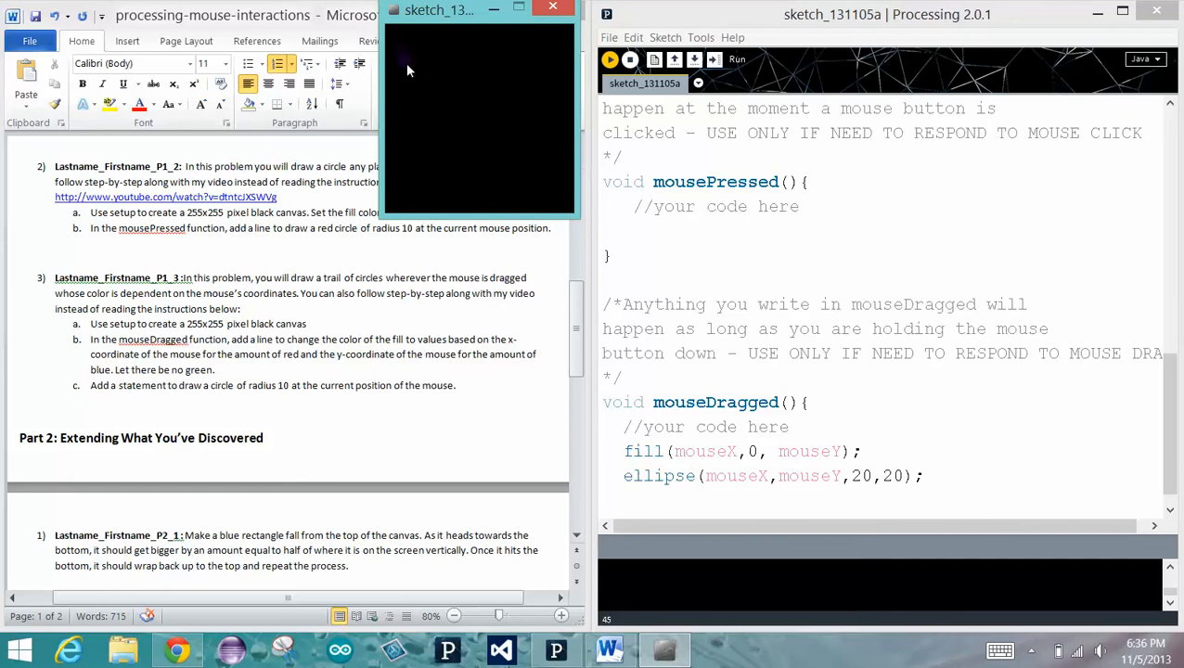
drag(403, 70, 501, 93)
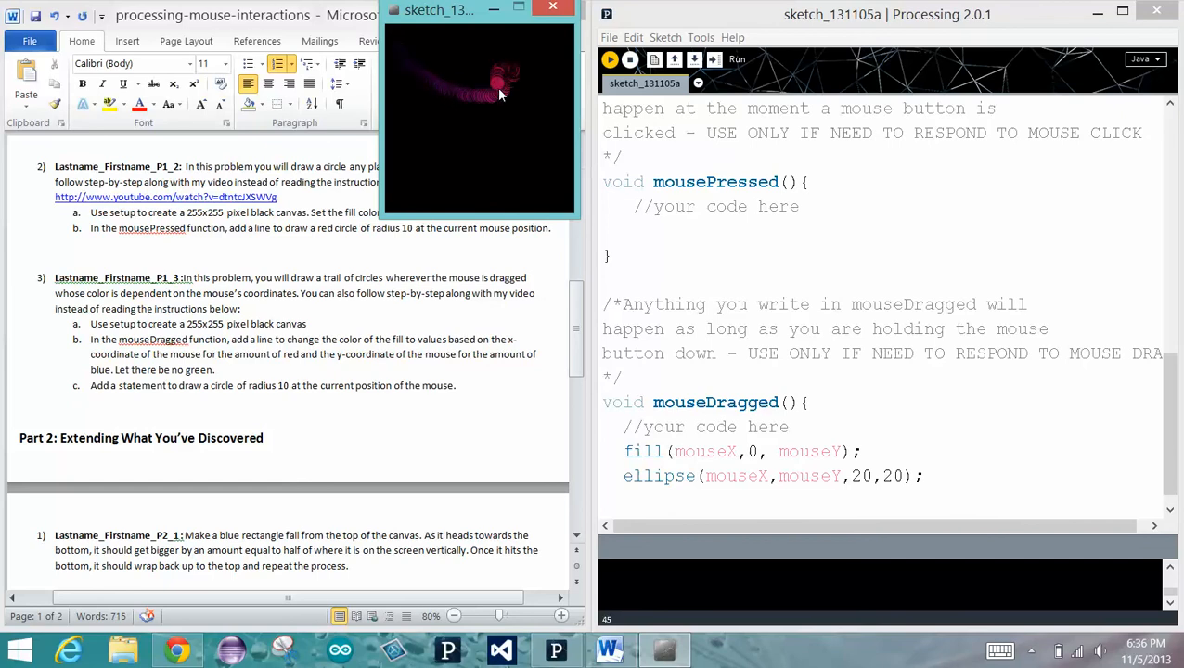
drag(499, 93, 566, 52)
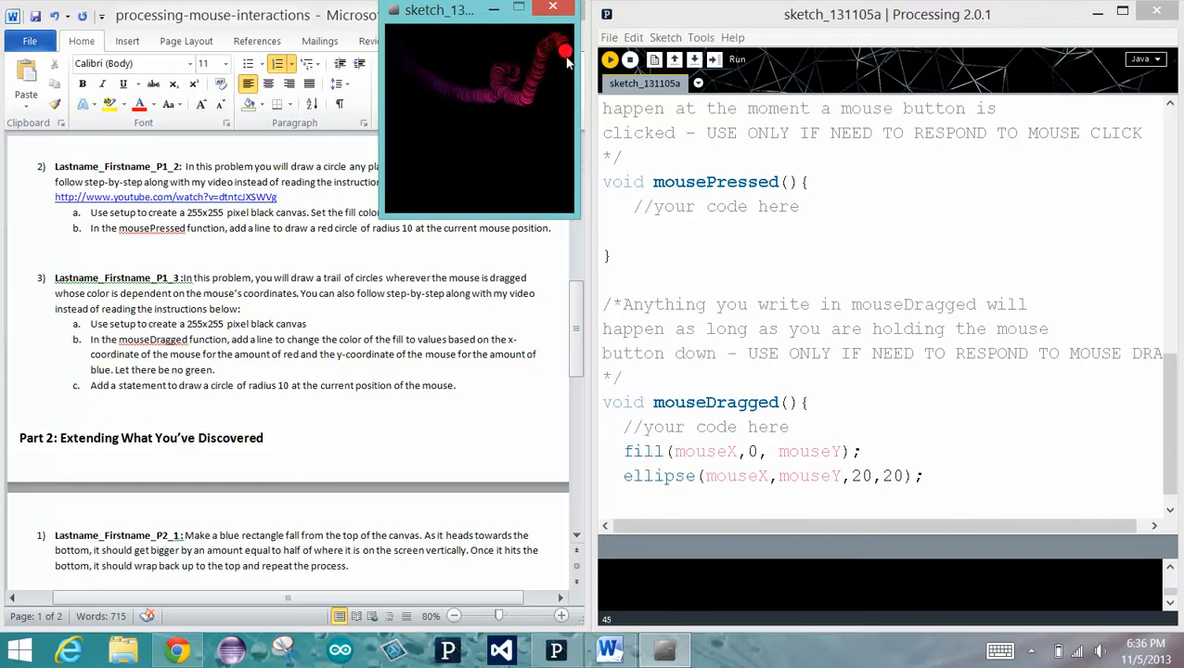
drag(566, 52, 535, 165)
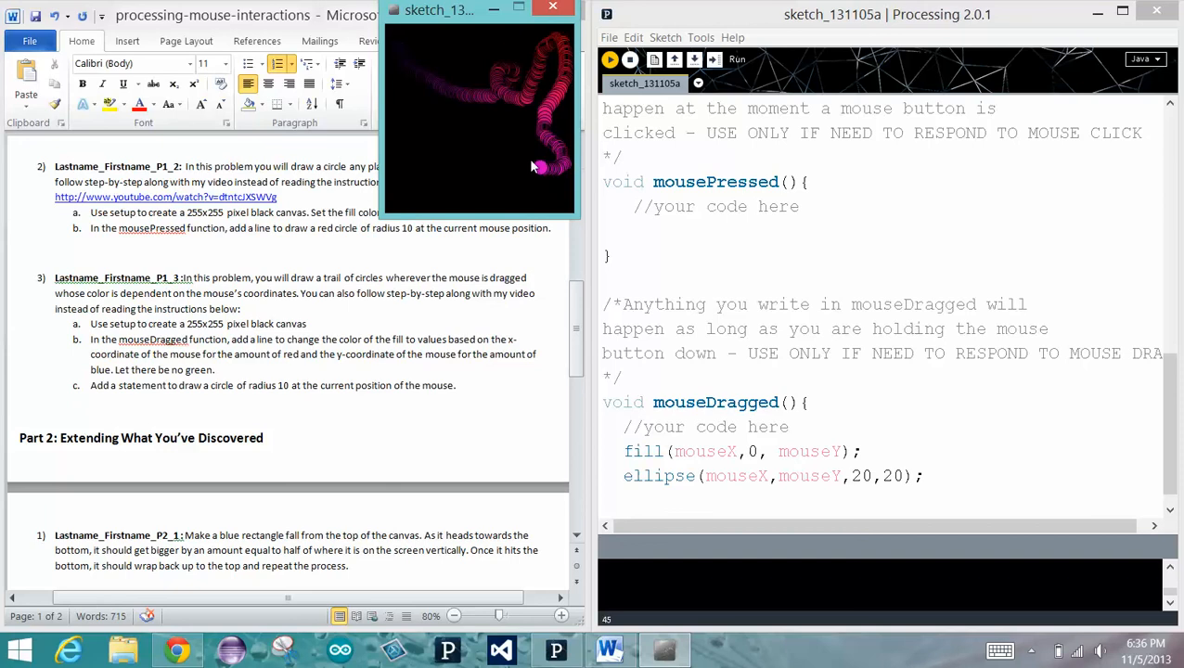
drag(535, 166, 502, 204)
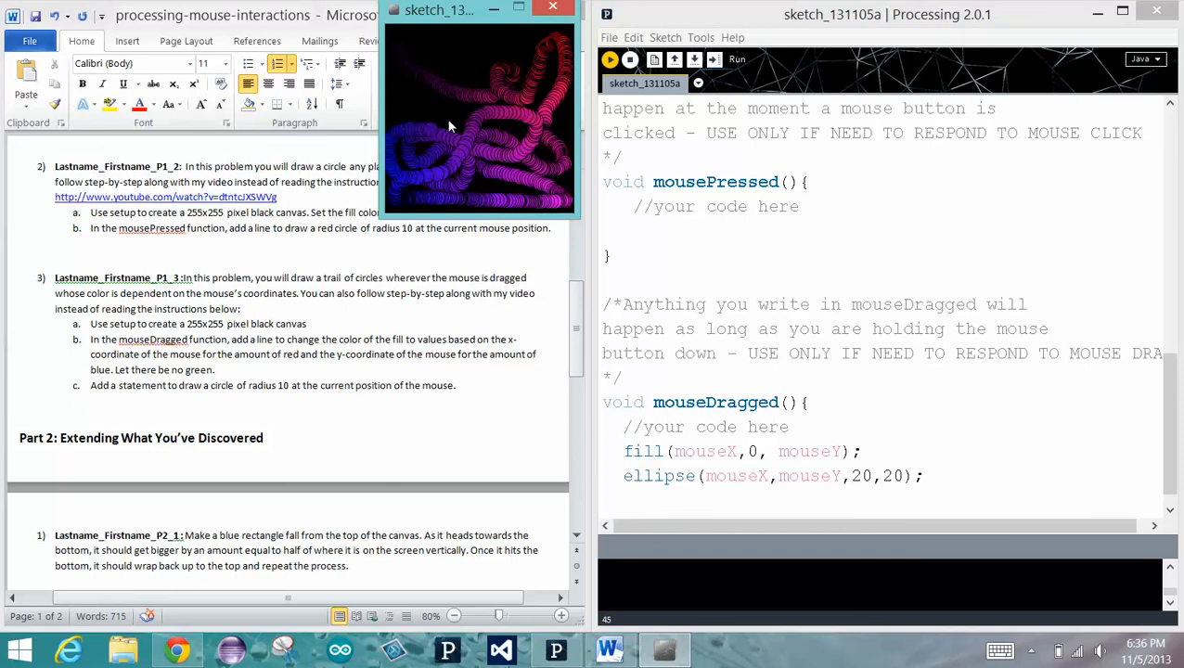
Keep dragging to cover the remaining black areas with red-to-blue circles
drag(450, 130, 561, 47)
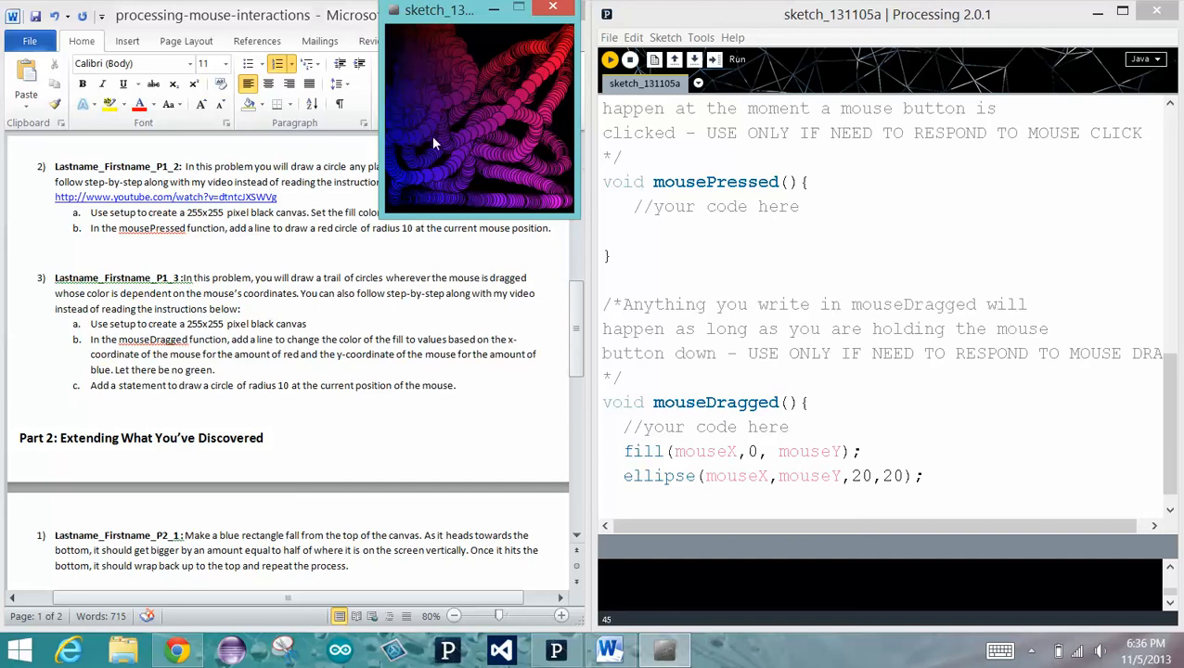
drag(437, 145, 524, 118)
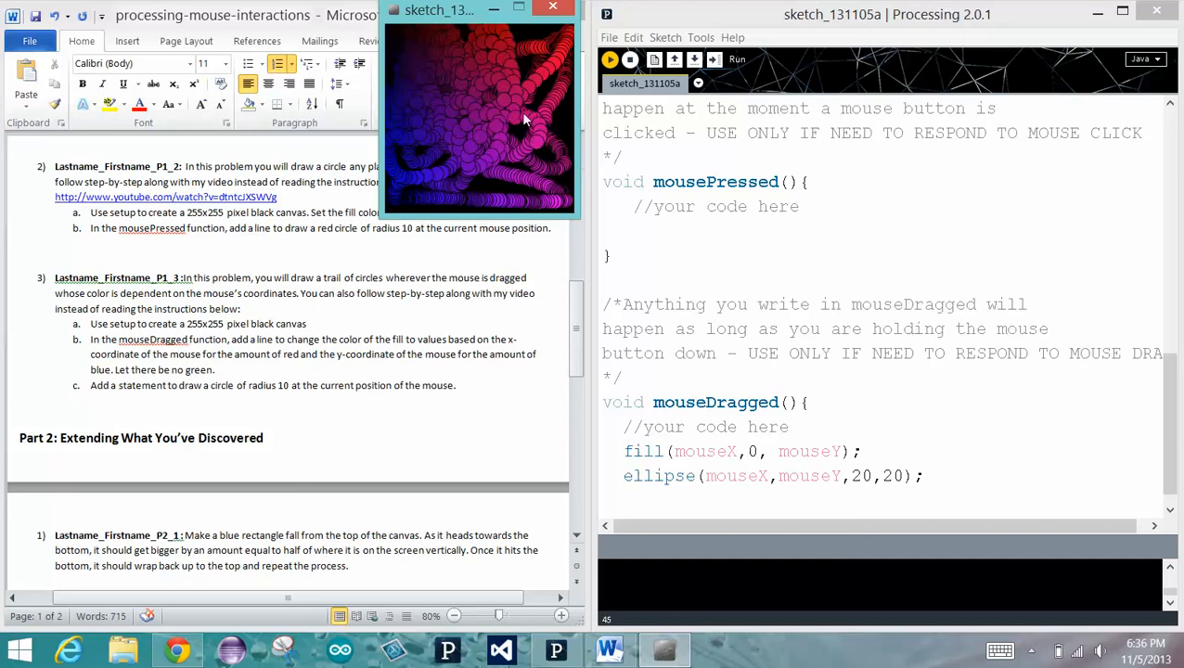
drag(523, 119, 430, 179)
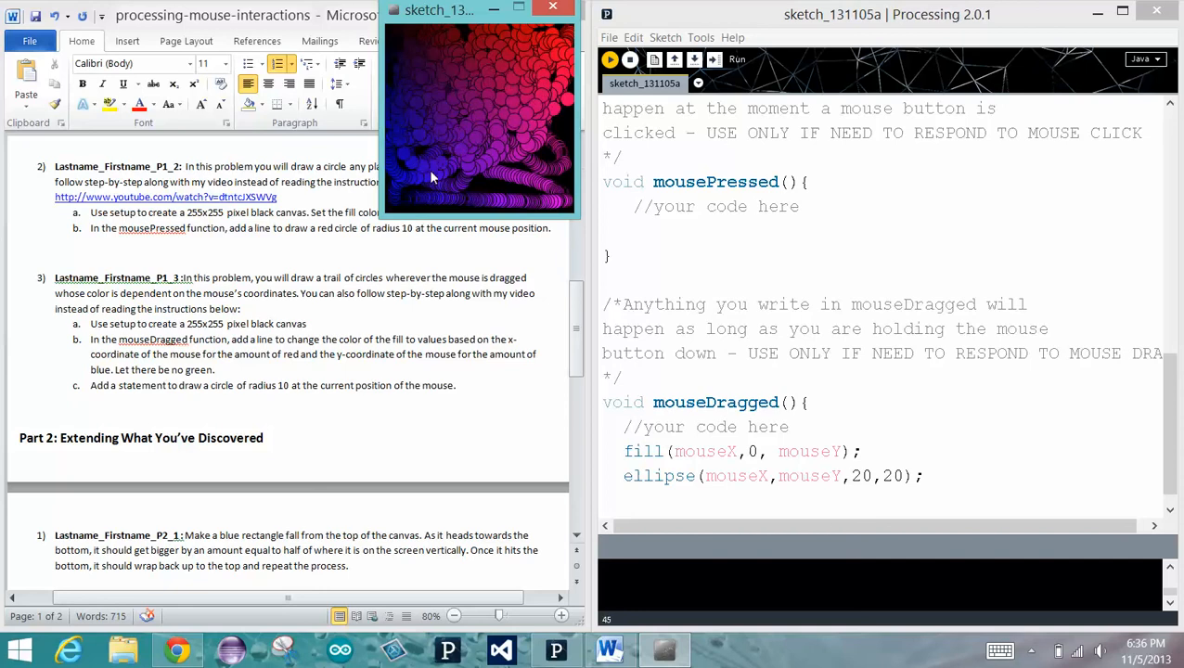